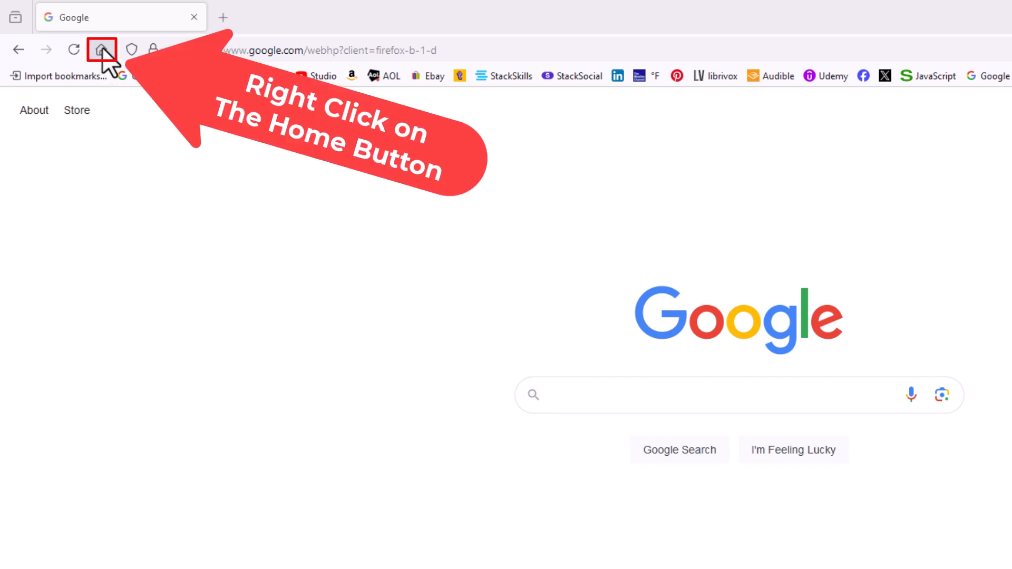
# Step: Remove the Home button from the toolbar via its right-click menu
pyautogui.rightClick(101, 49)
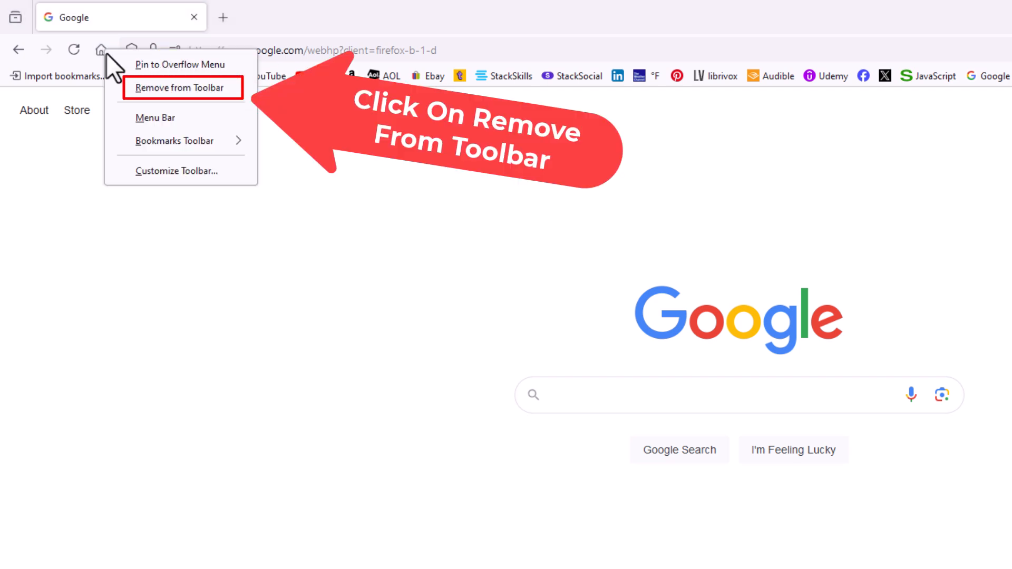
pyautogui.moveTo(142, 101)
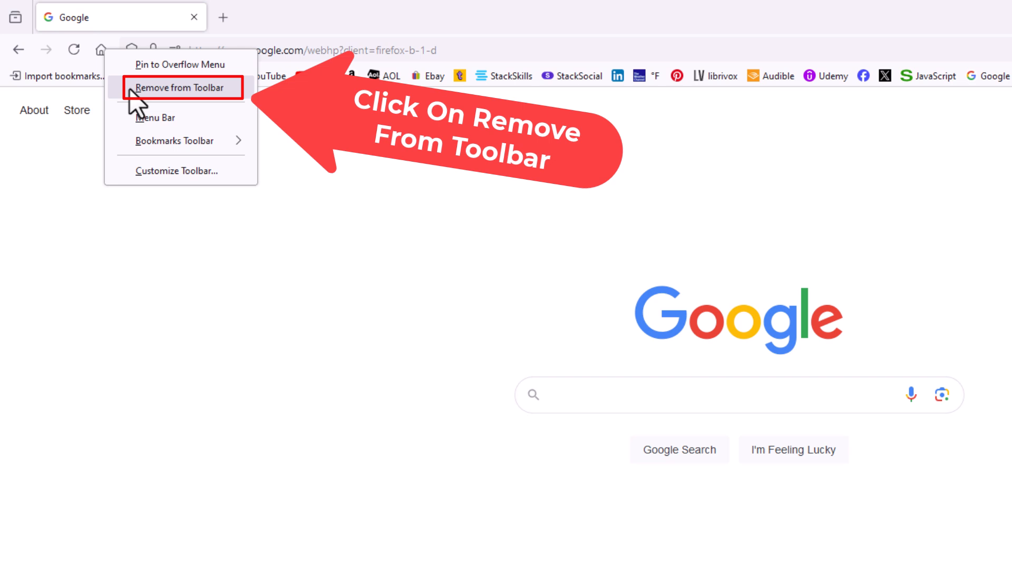
pyautogui.click(182, 87)
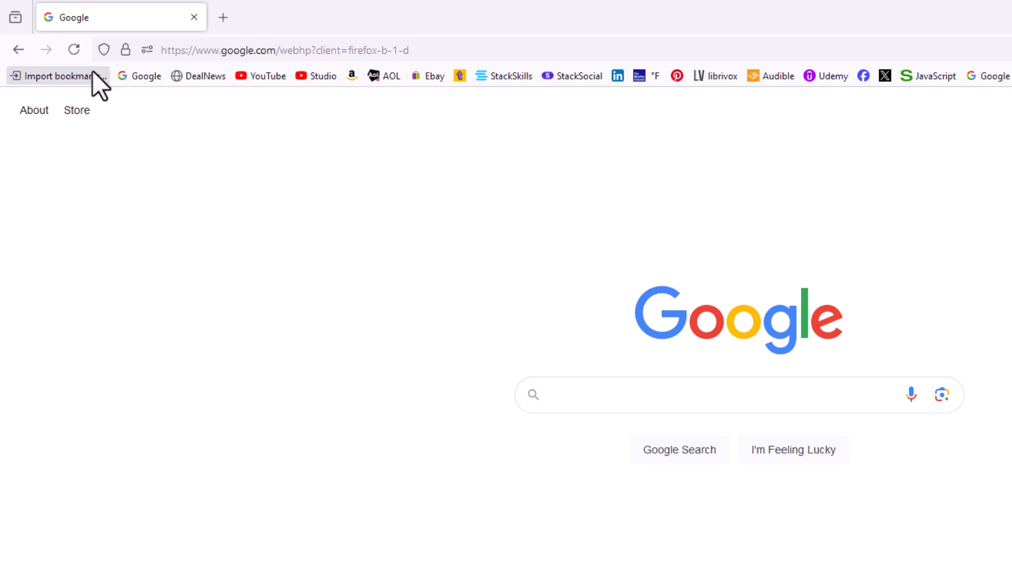
pyautogui.moveTo(74, 50)
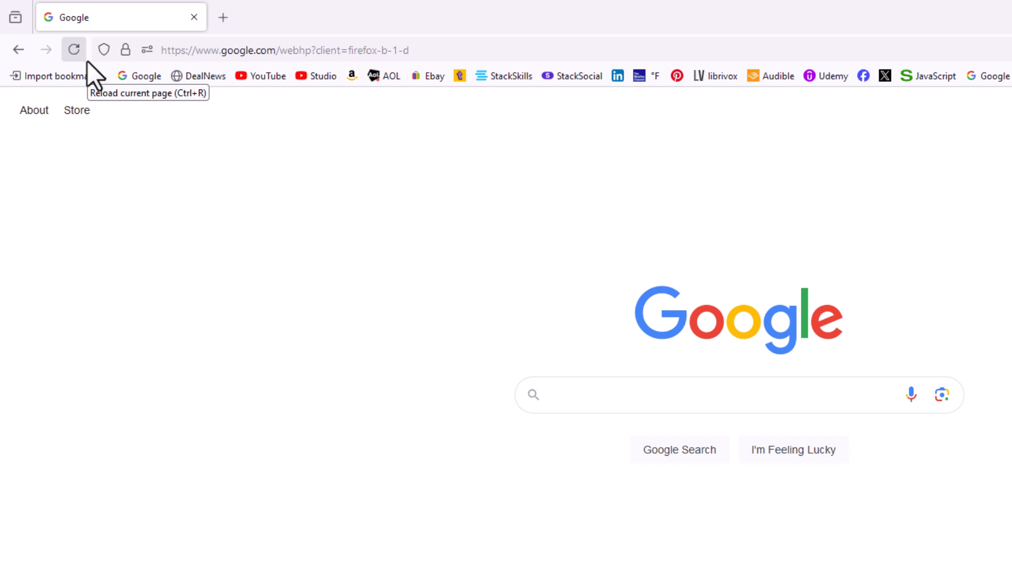
pyautogui.moveTo(280, 174)
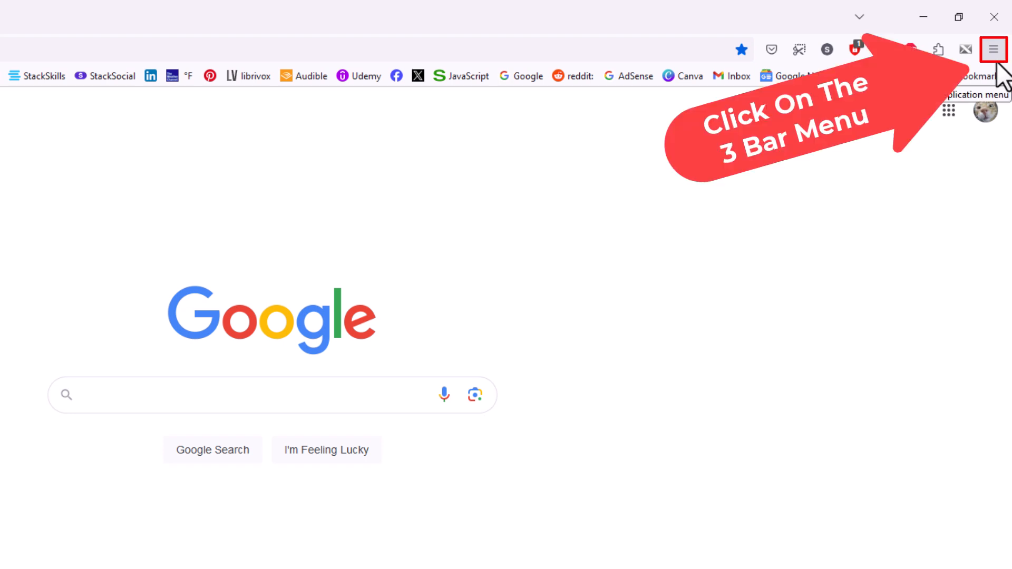
# Step: Open the application menu's More tools submenu
pyautogui.click(993, 49)
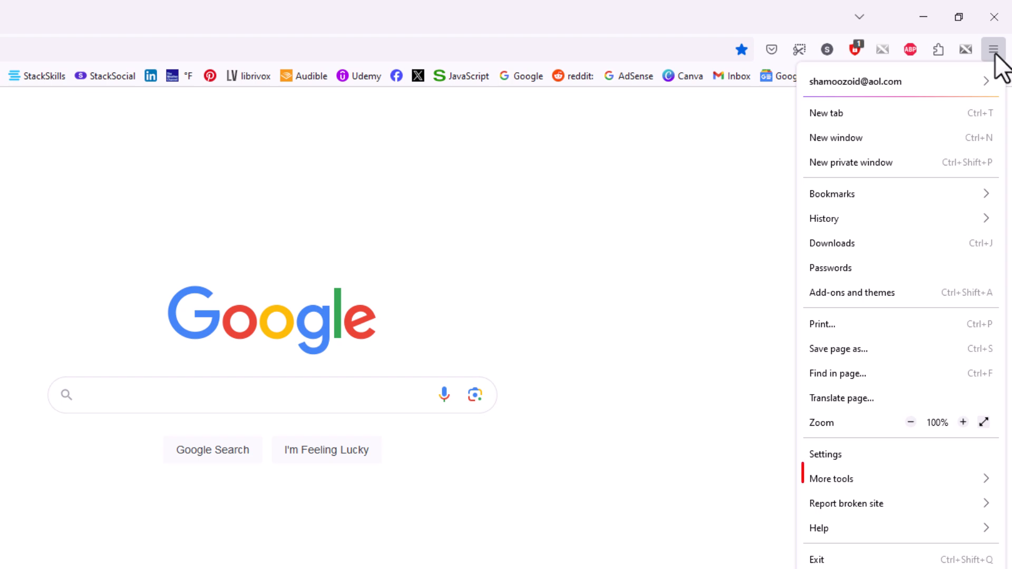
pyautogui.moveTo(937, 380)
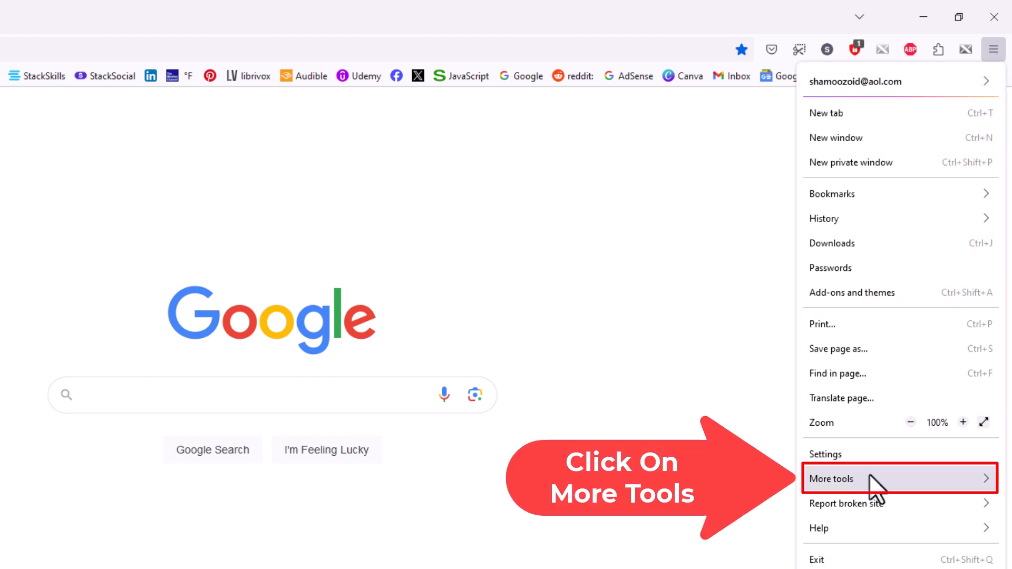
pyautogui.click(833, 479)
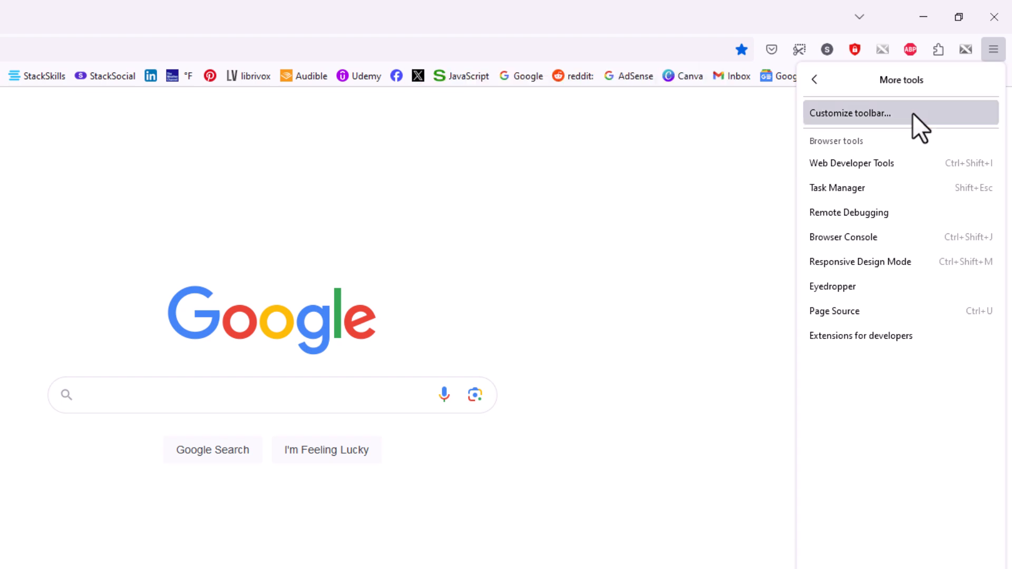
# Step: Restore the Home button beside Reload in Customize Toolbar, then close the customization tab
pyautogui.click(850, 113)
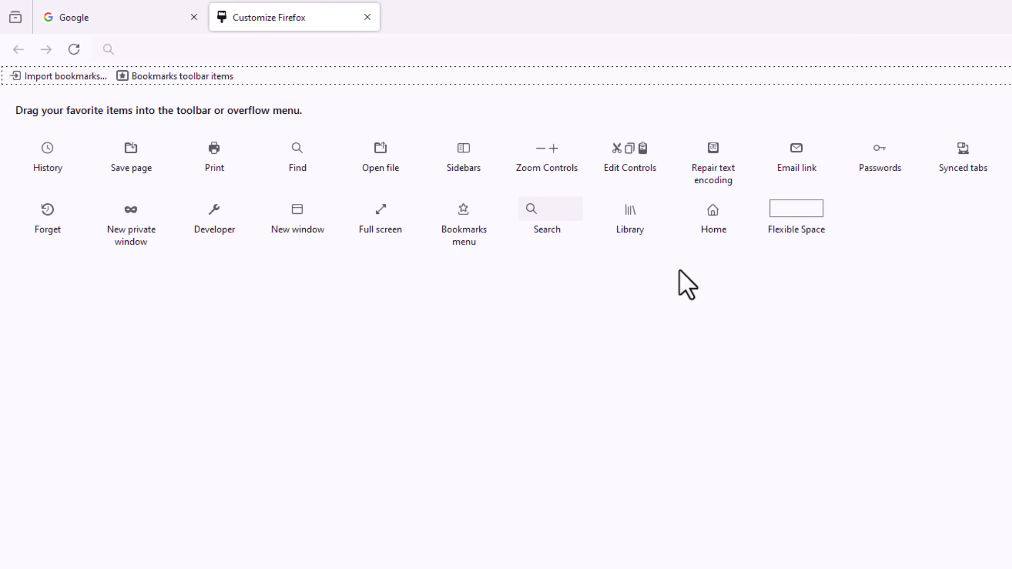
pyautogui.moveTo(713, 216)
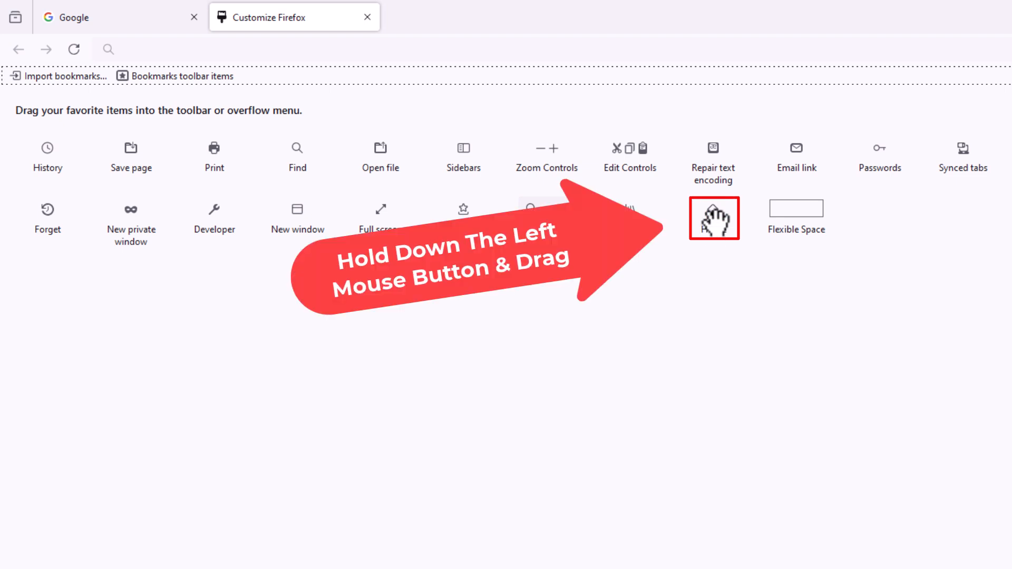
pyautogui.moveTo(714, 218)
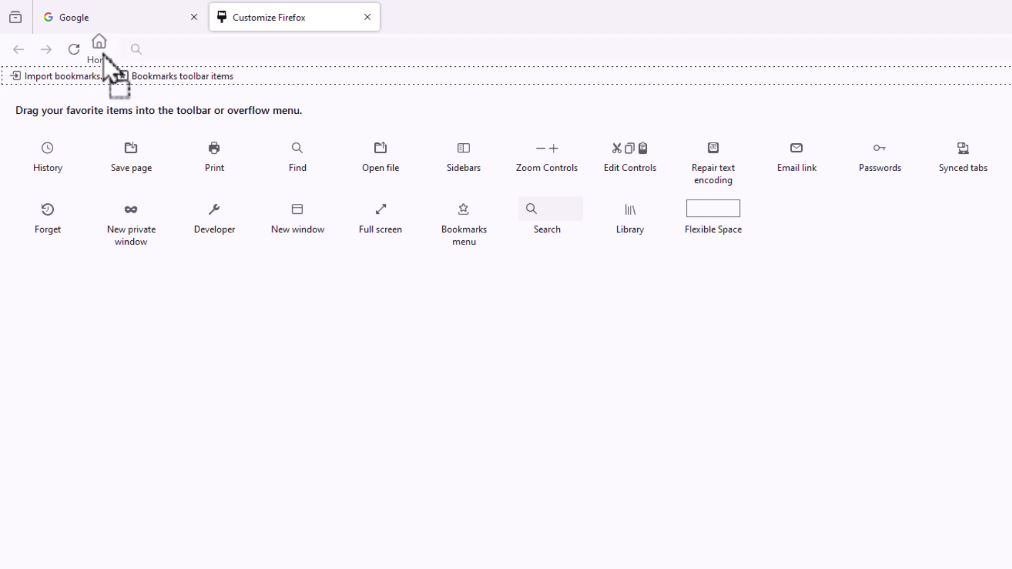
pyautogui.moveTo(112, 81)
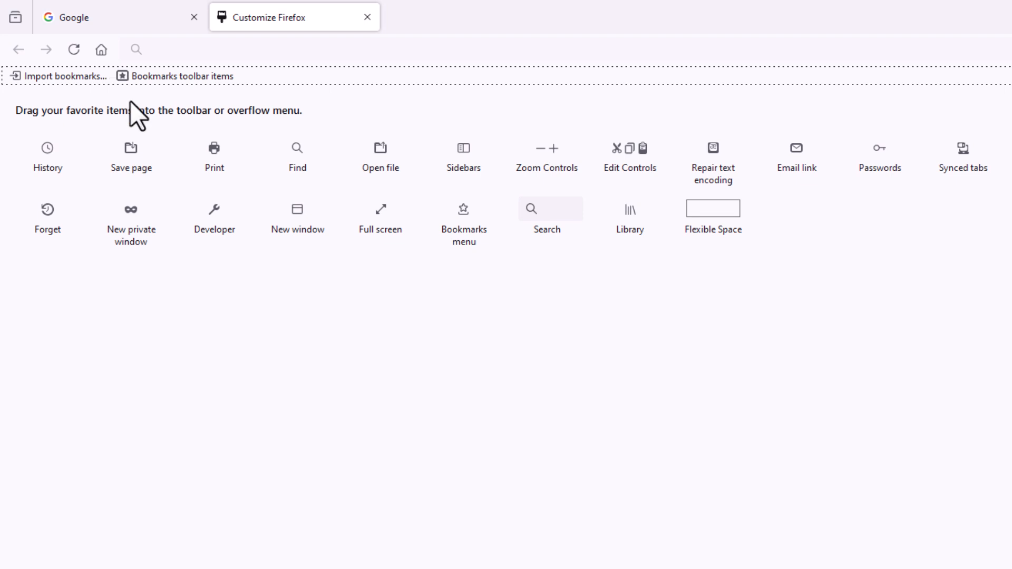
pyautogui.moveTo(383, 39)
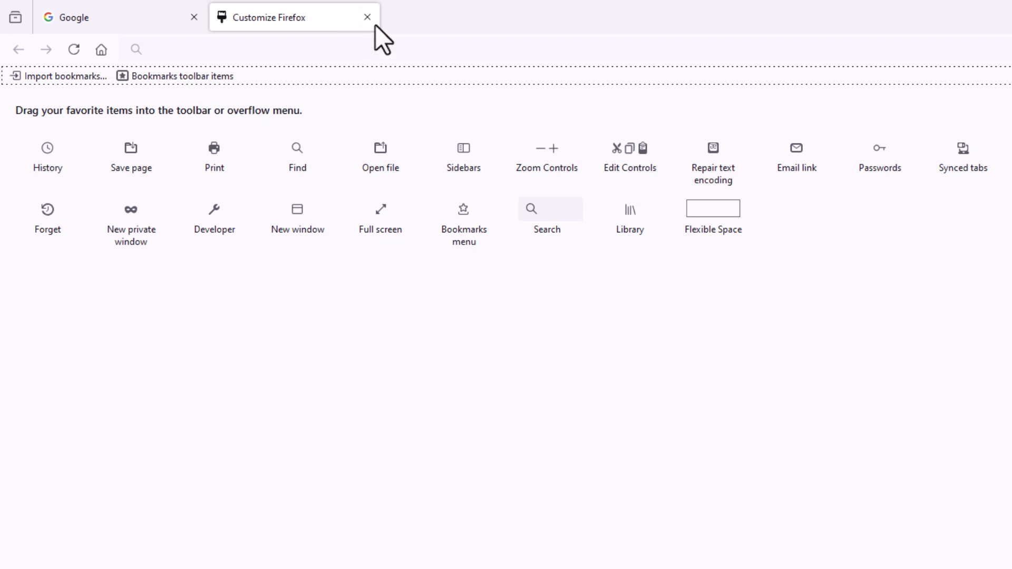
pyautogui.click(368, 17)
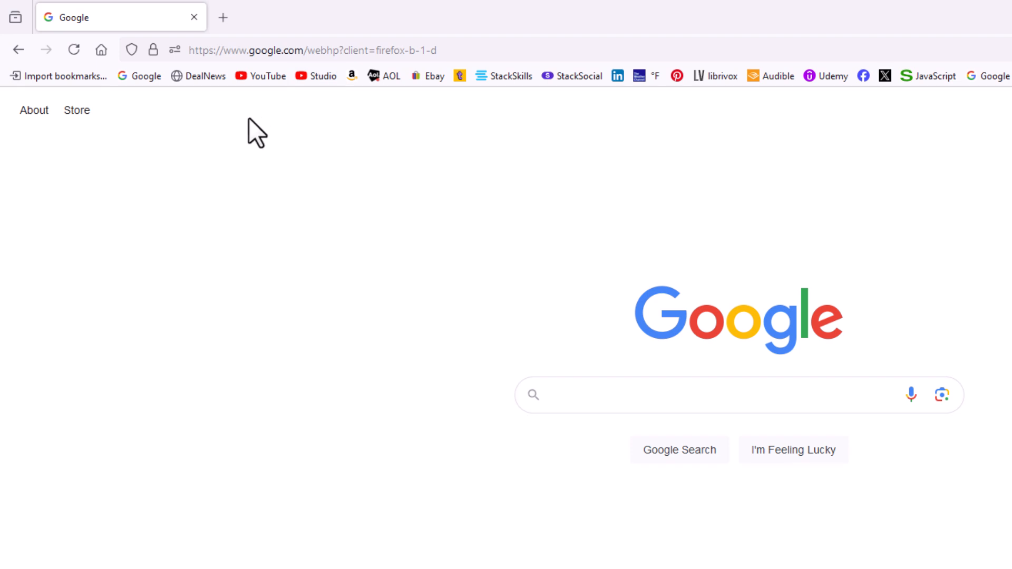